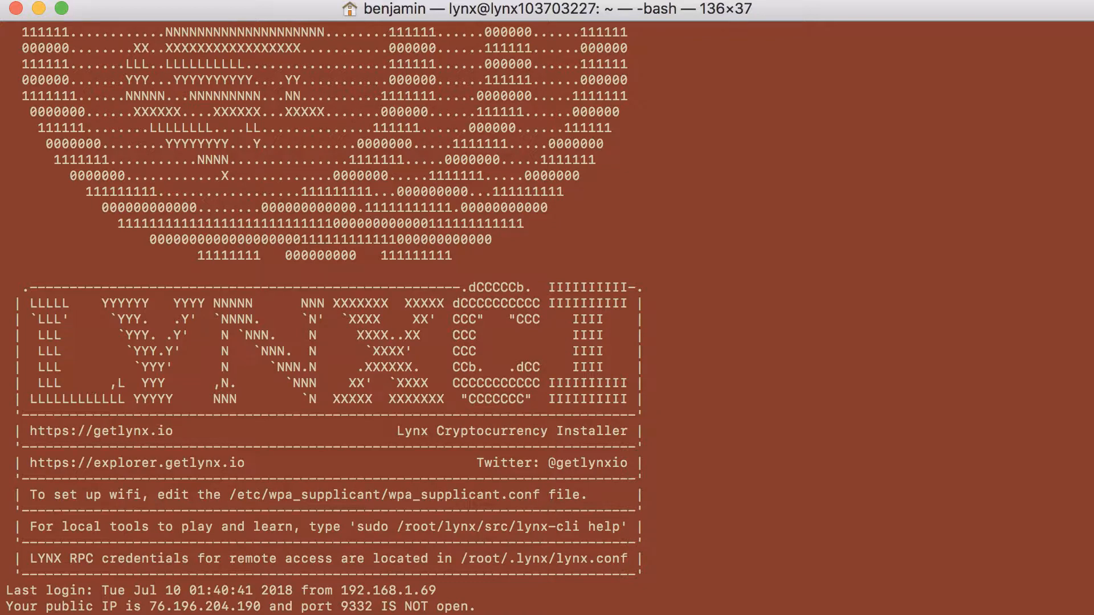
type("ssh lynx@192.168.1.70")
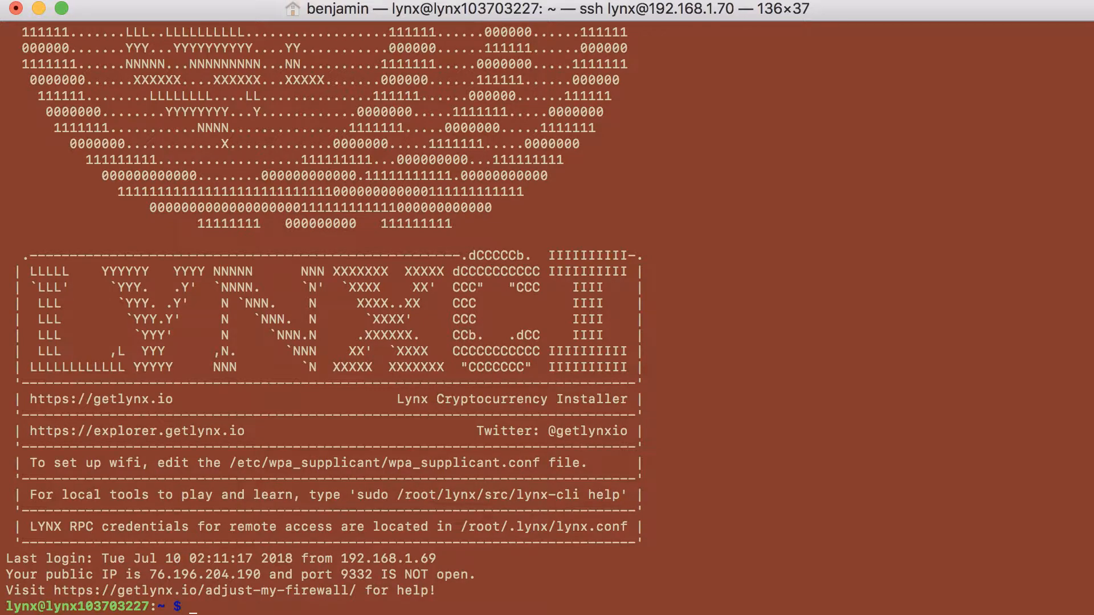
- List the root crontab with sudo crontab -l and highlight the tvservice -o job entry
type("sudo")
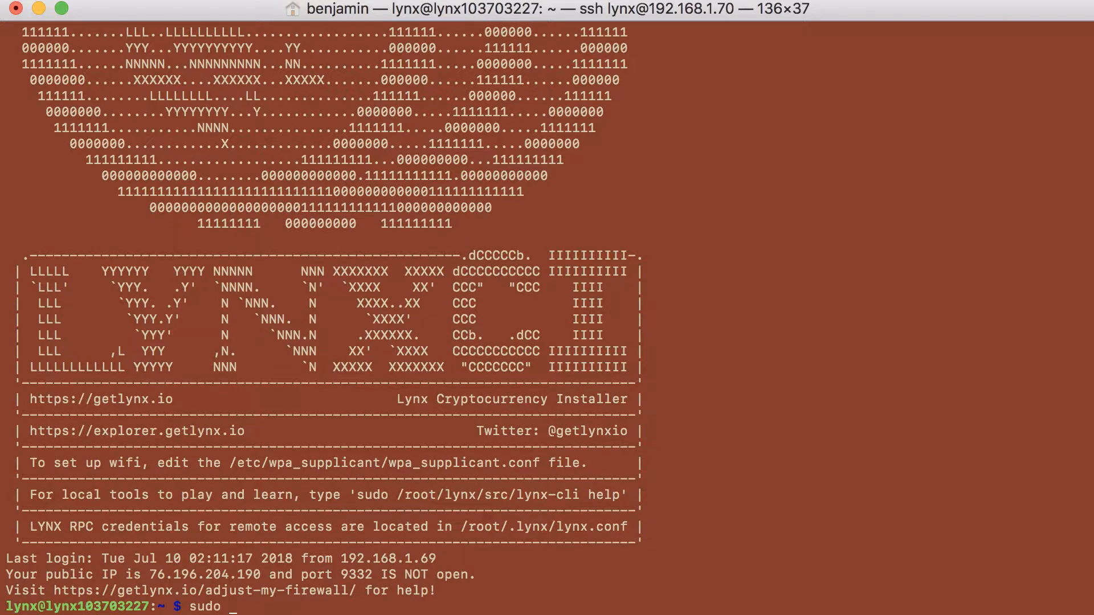
type("crontab -l")
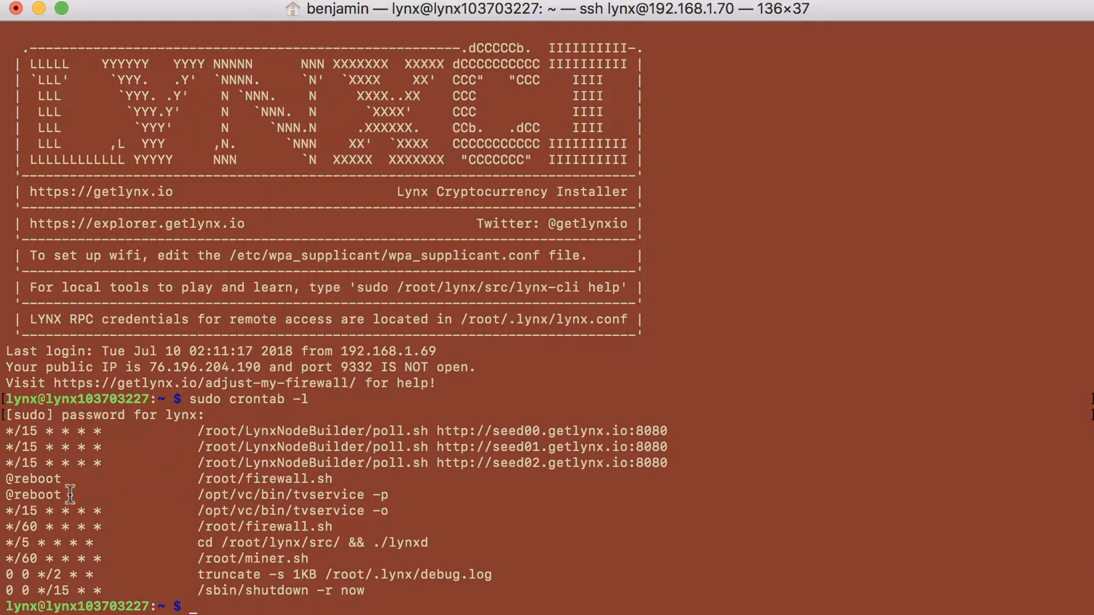
mouse_move(46, 494)
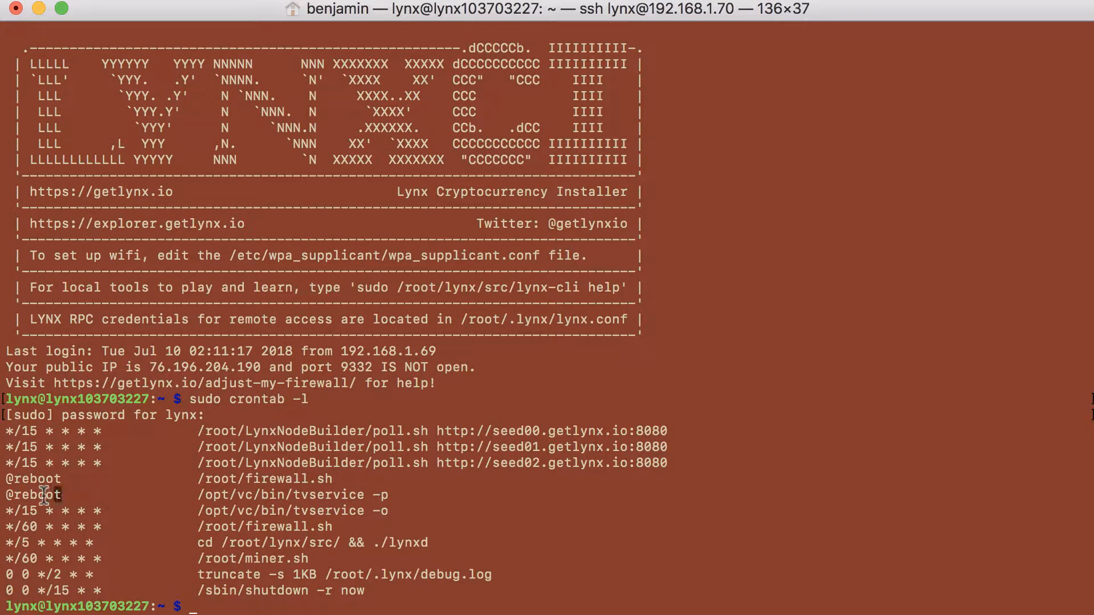
double_click(32, 494)
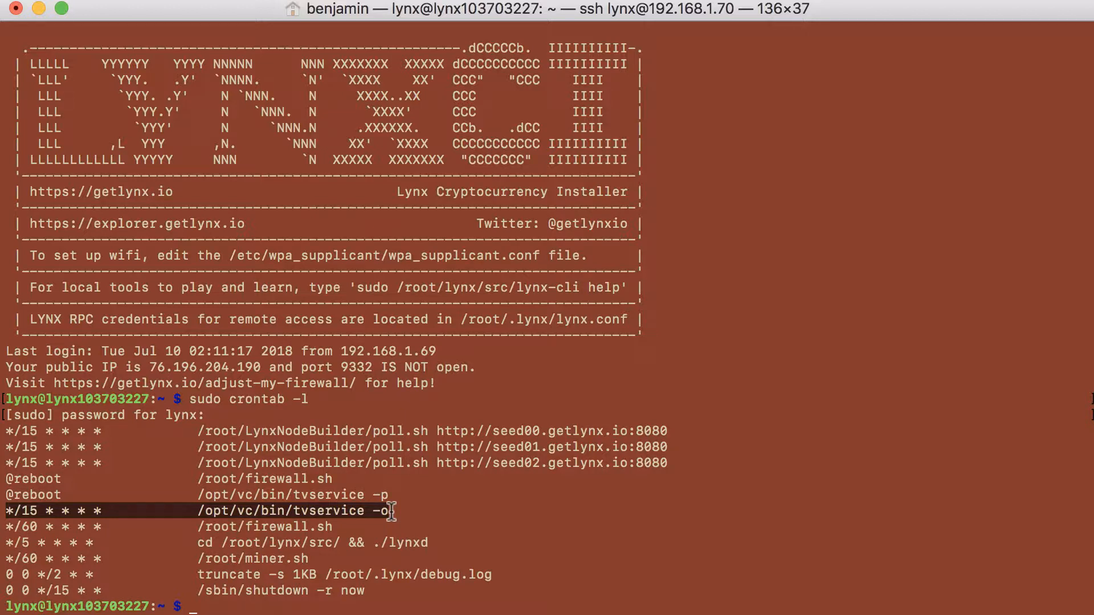
mouse_move(418, 517)
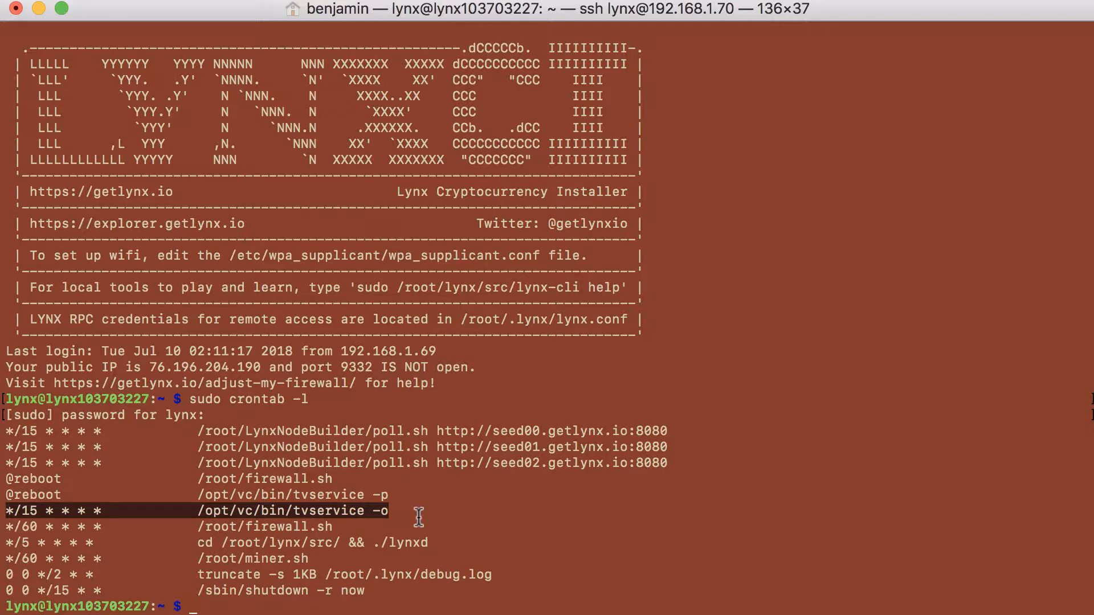
mouse_move(139, 534)
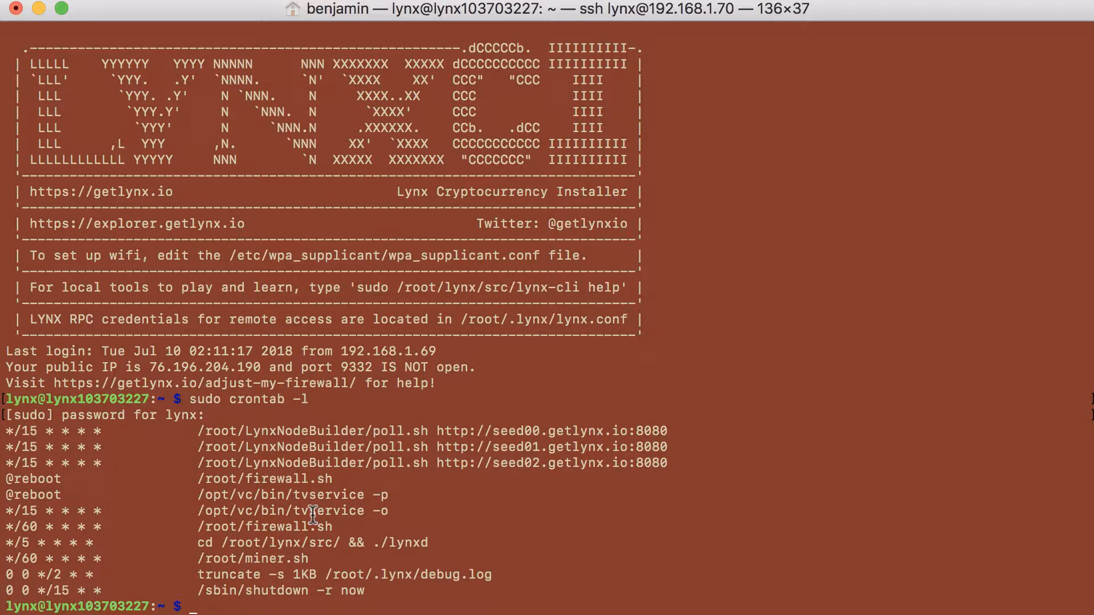
- Edit the root crontab in nano via sudo crontab -e, briefly adding a # on the reboot line
type("sudo")
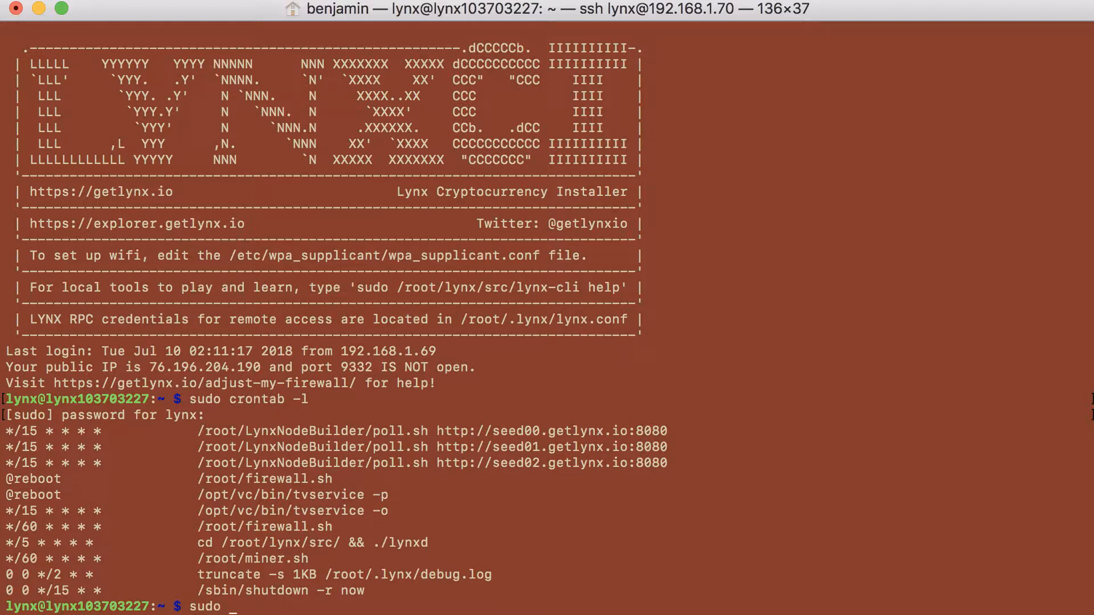
type("crontab")
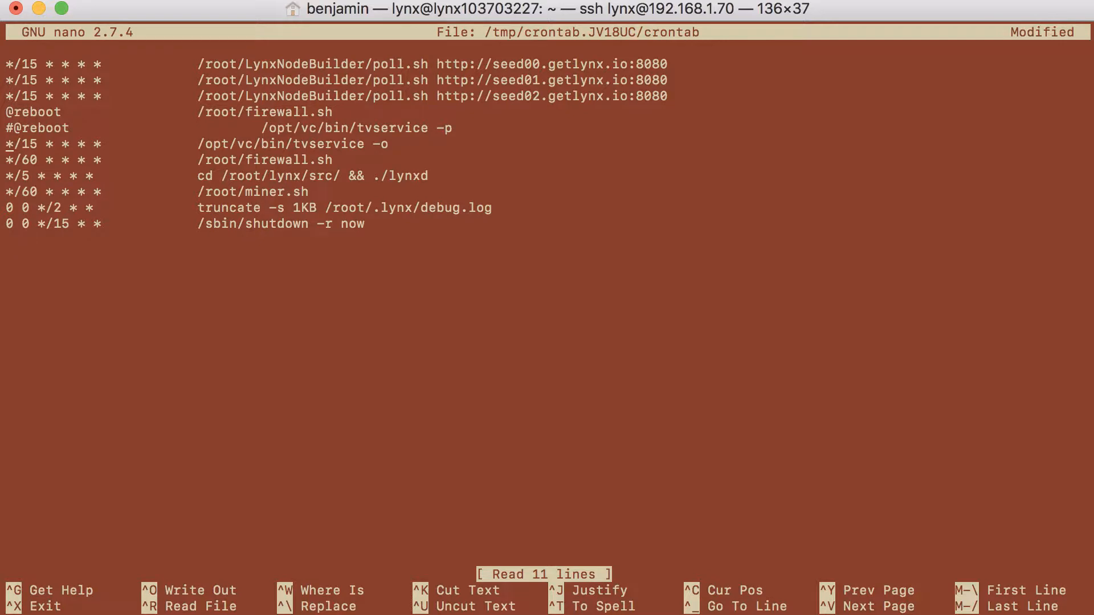
type("#")
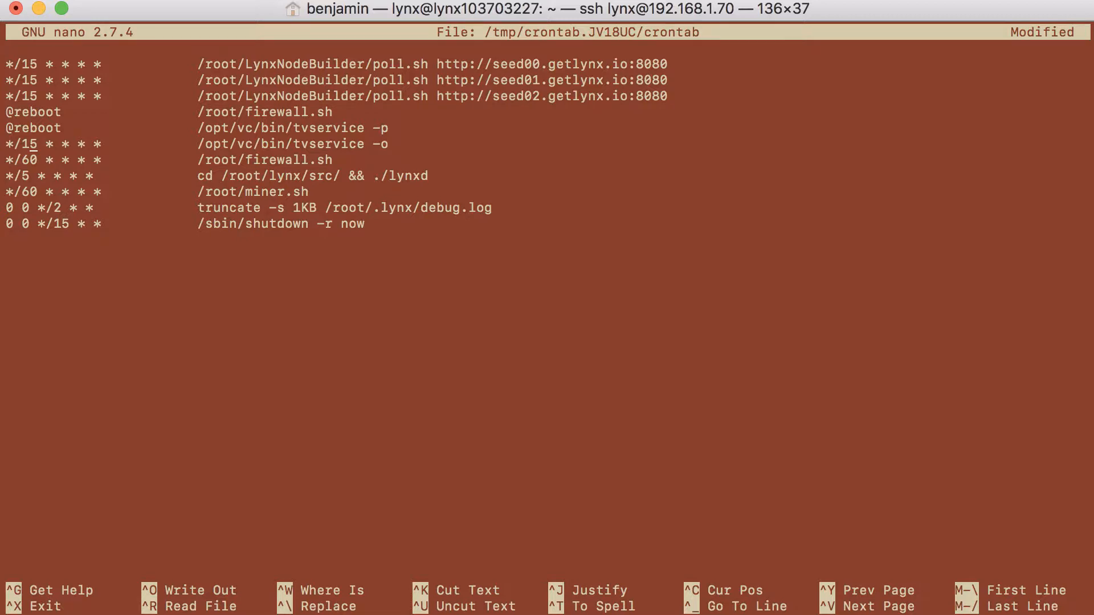
- Change the tvservice -o interval from 15 to 45 minutes and save the crontab
type("45")
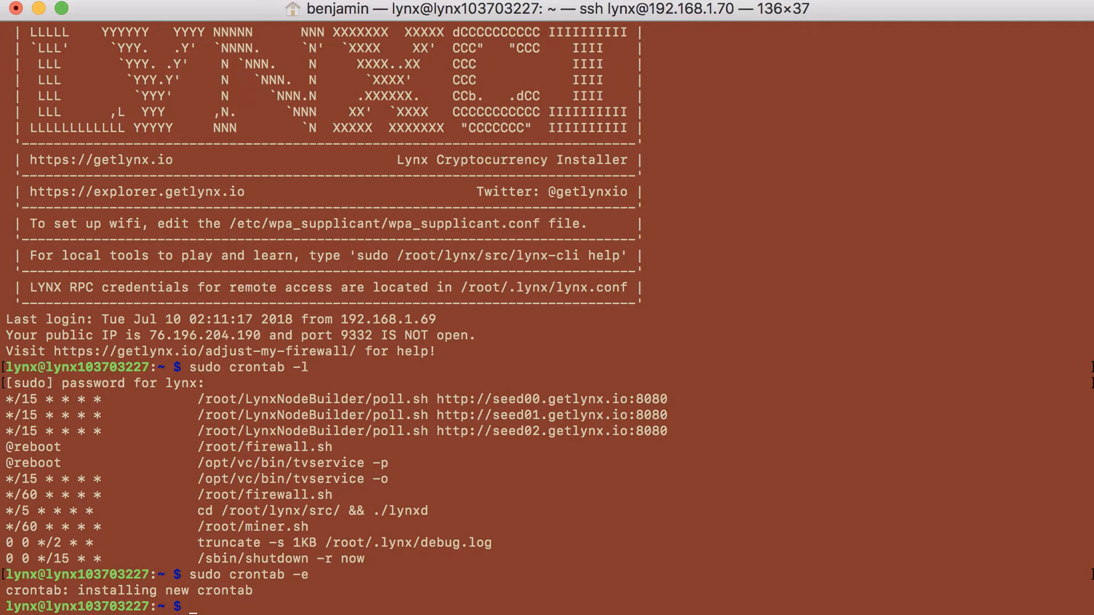
- Relist the root crontab and highlight the new */45 schedule value
type("sudo contab -l")
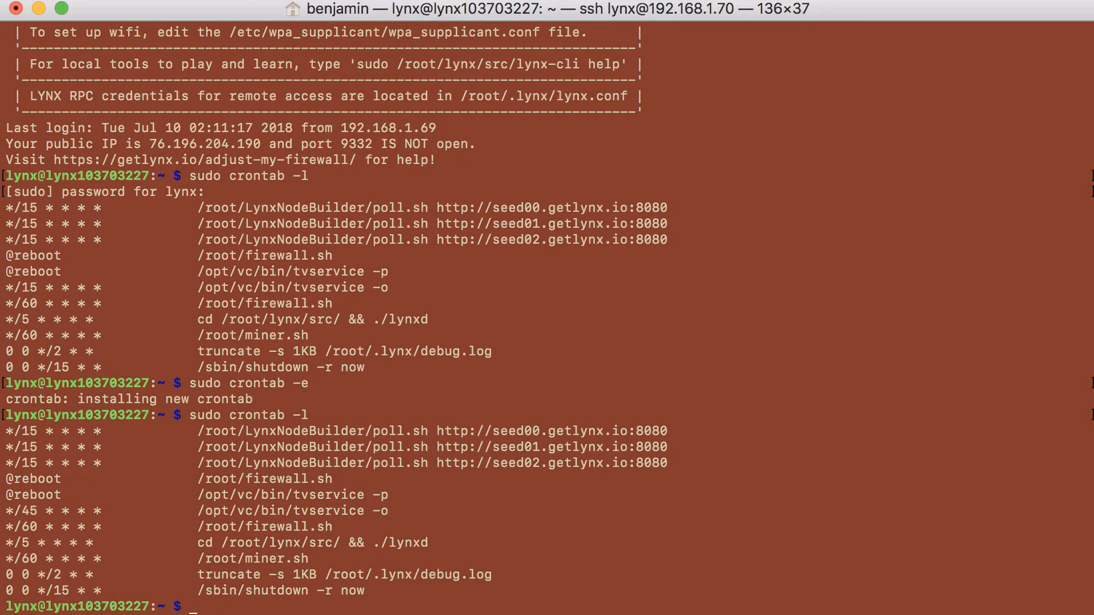
mouse_move(6, 507)
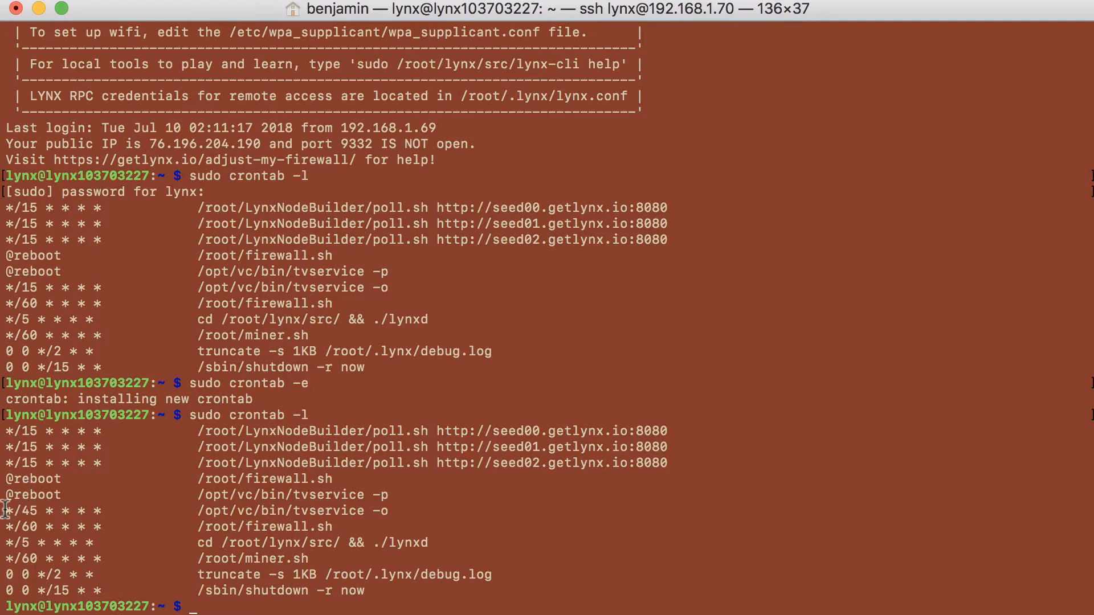
double_click(28, 510)
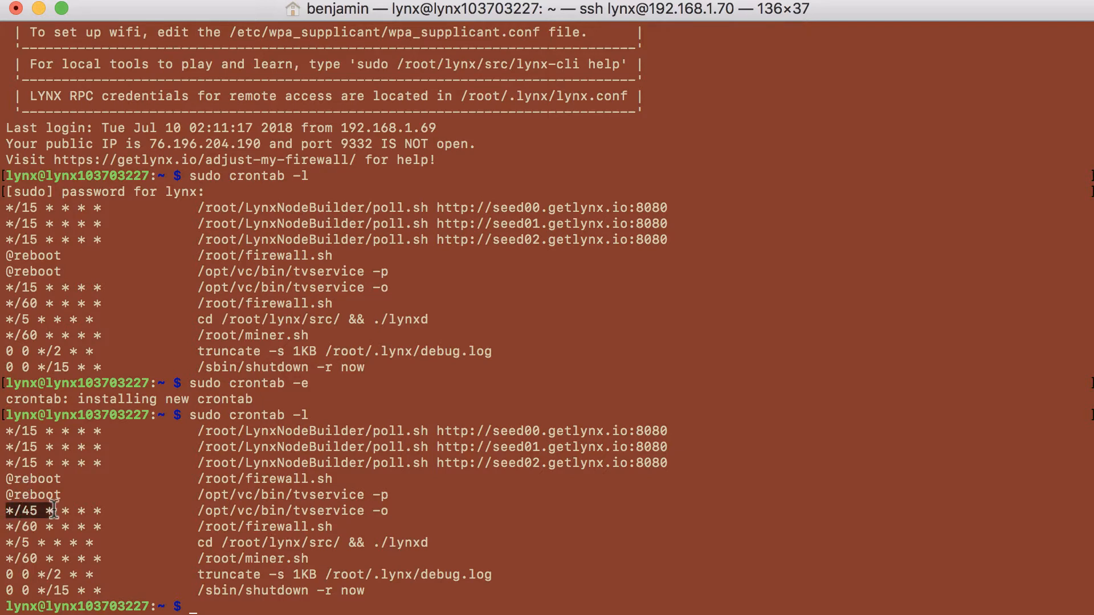
mouse_move(210, 510)
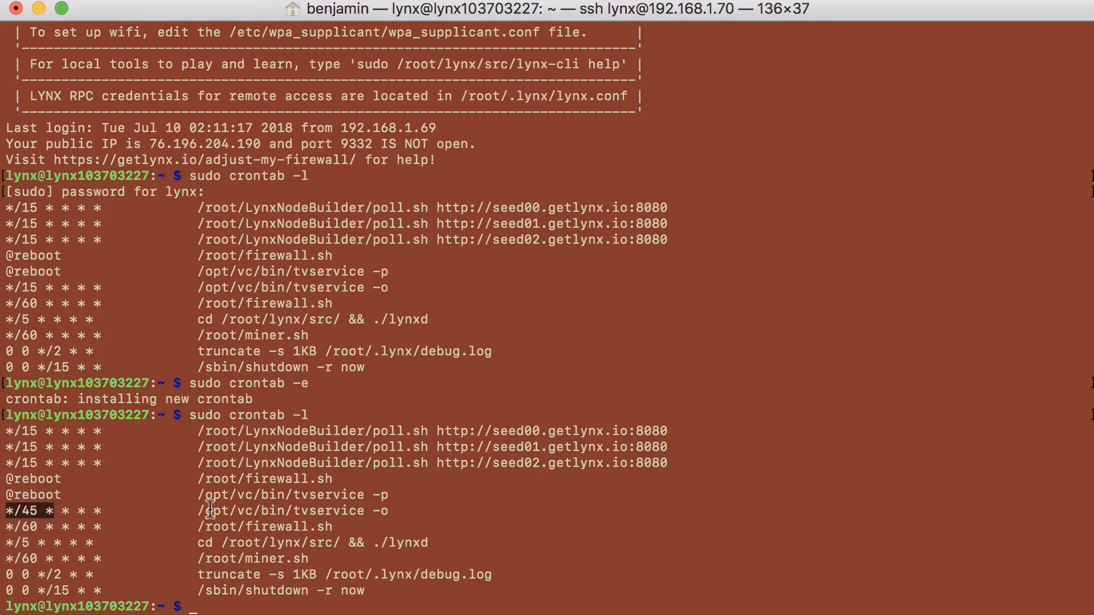